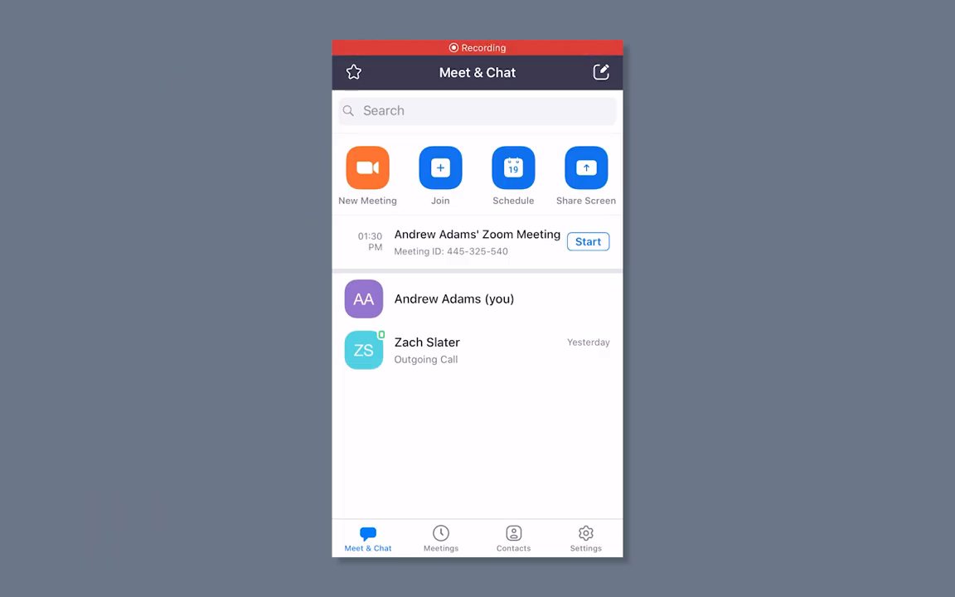
# - Start a new phone meeting with video off, joining via internet audio
pyautogui.click(368, 167)
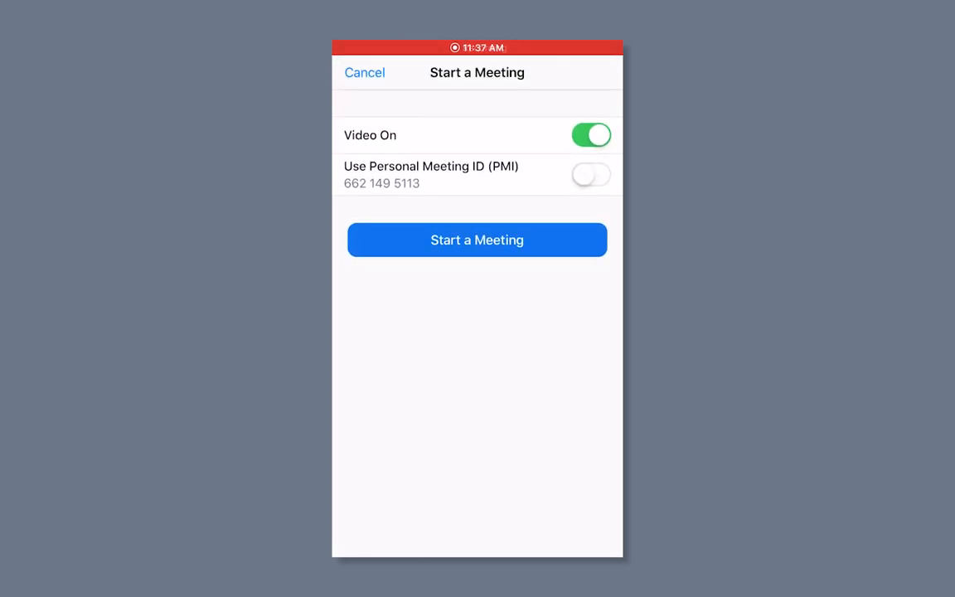
pyautogui.click(591, 134)
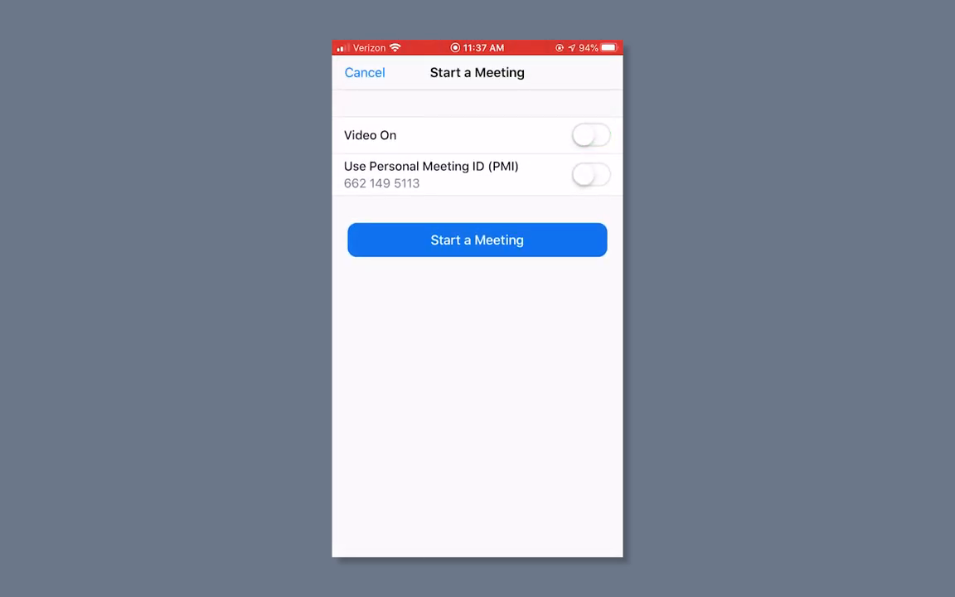
pyautogui.click(477, 239)
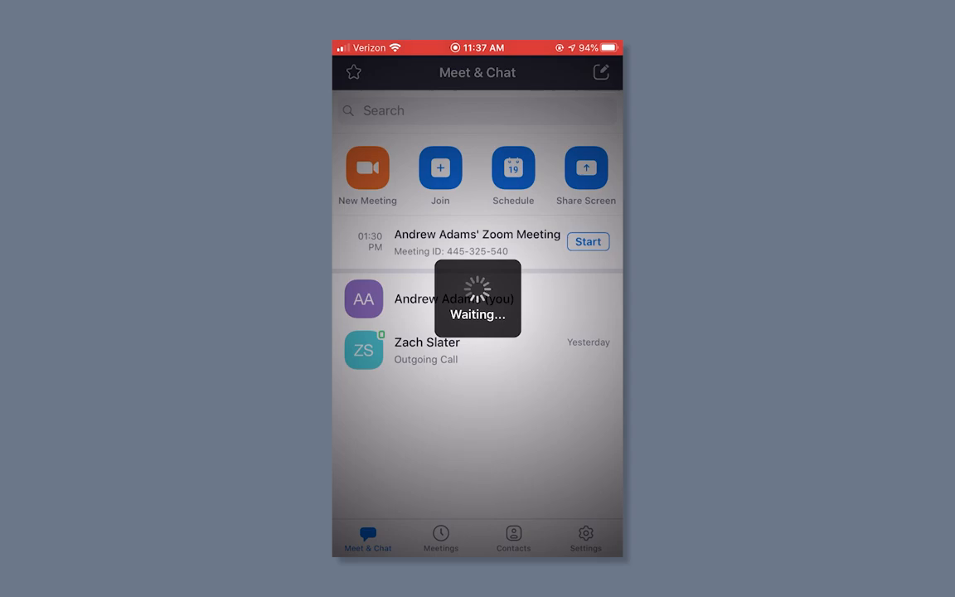
pyautogui.click(588, 242)
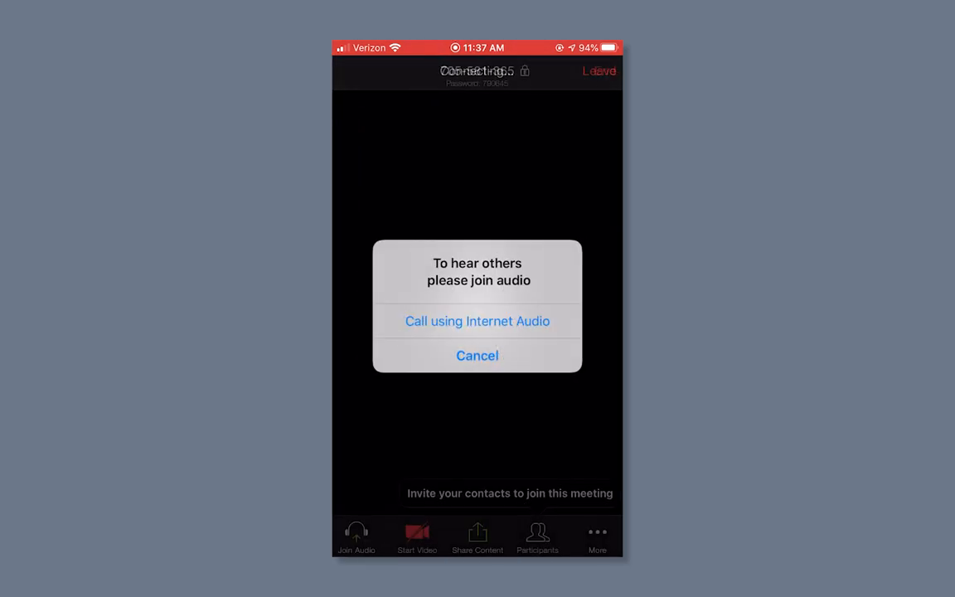
pyautogui.click(477, 321)
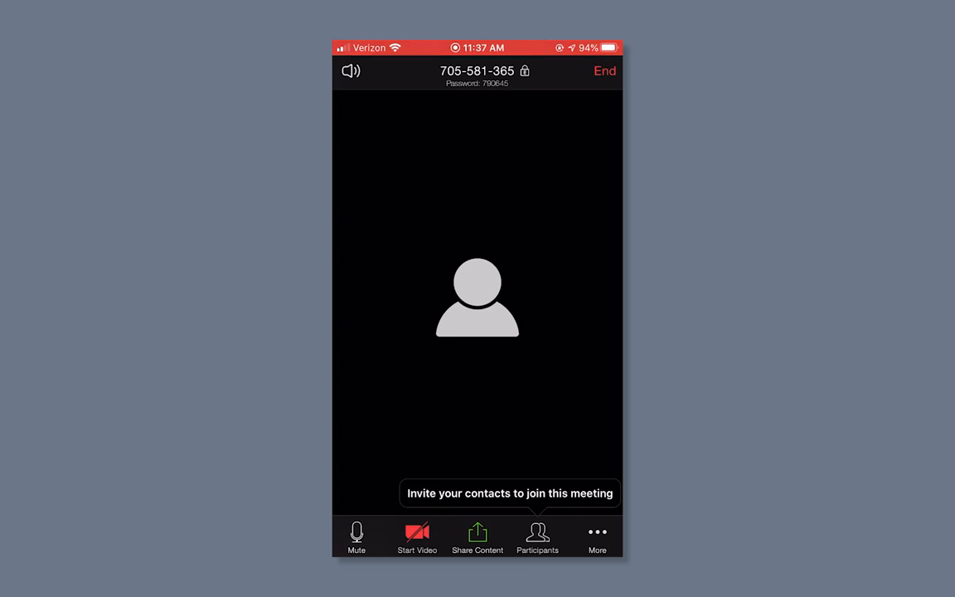
# - Bring up the invite options from the meeting's Participants panel
pyautogui.click(538, 537)
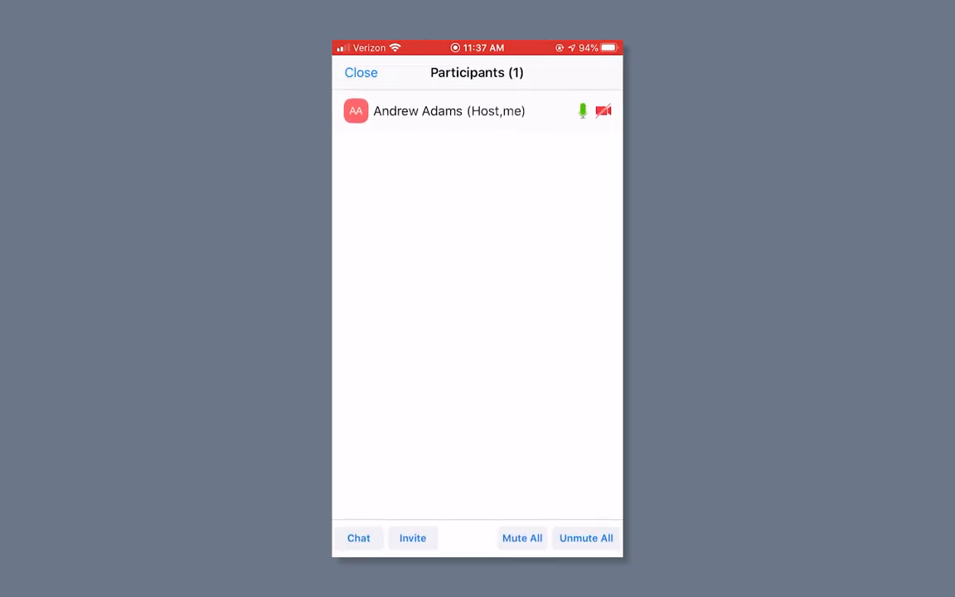
pyautogui.click(412, 537)
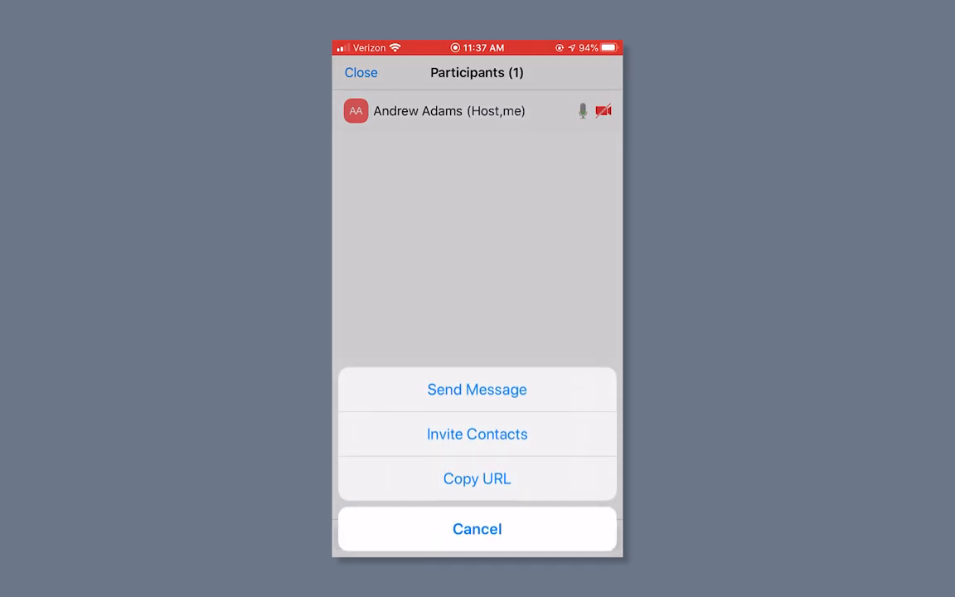
pyautogui.click(476, 434)
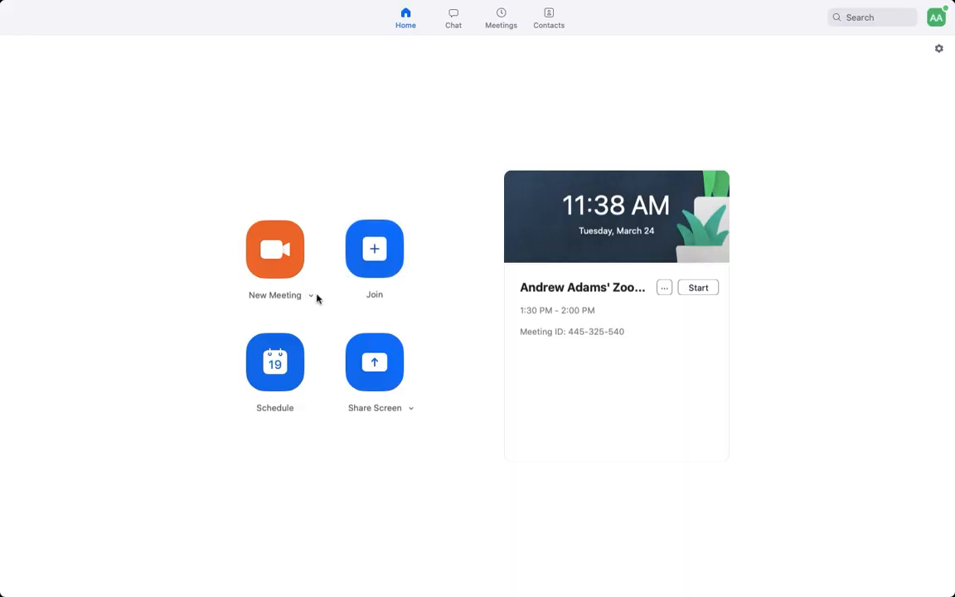
# - Start a desktop meeting using computer audio and open the Invite contacts window
pyautogui.click(311, 296)
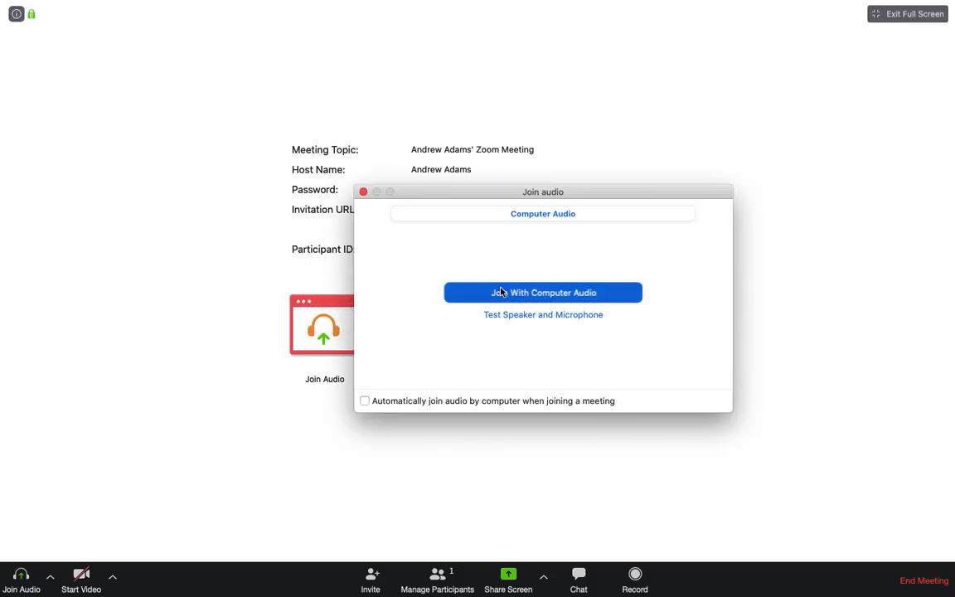
pyautogui.click(543, 291)
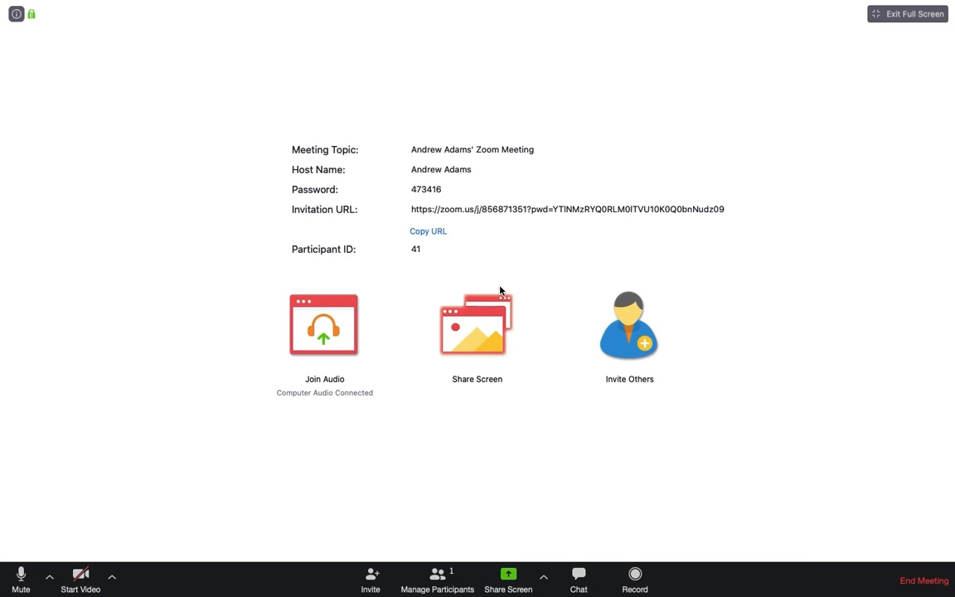
pyautogui.click(370, 579)
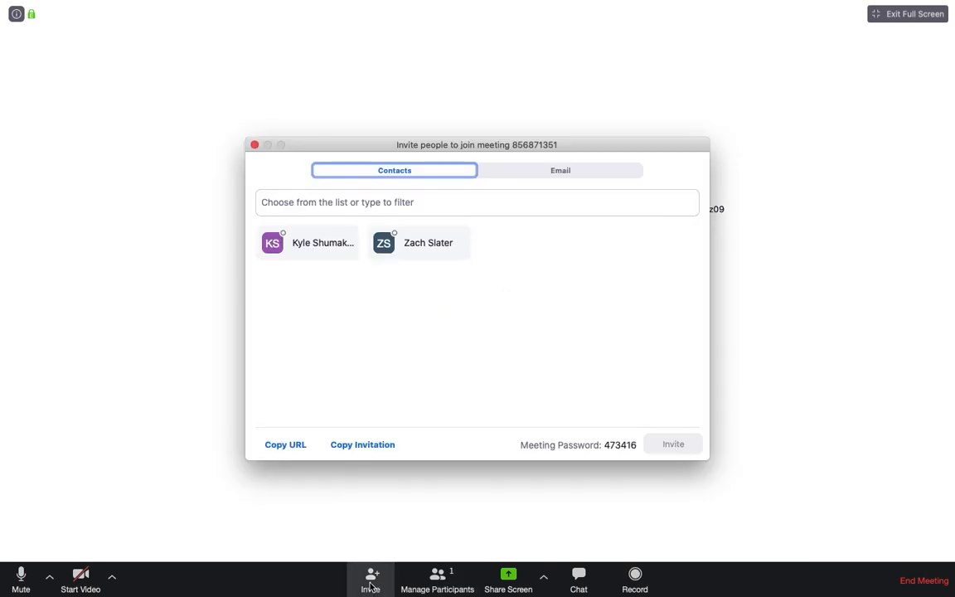
pyautogui.click(419, 242)
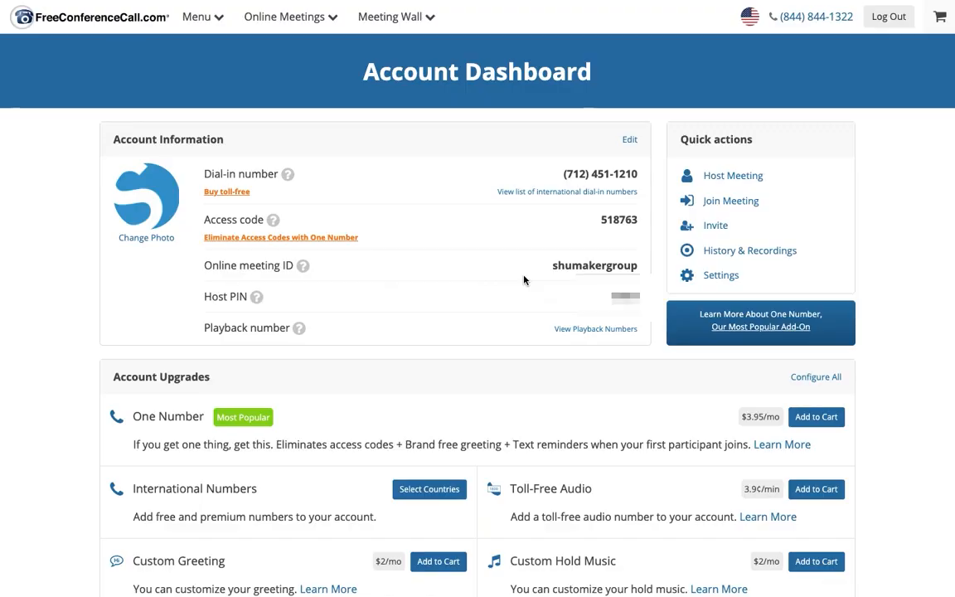
pyautogui.moveTo(689, 188)
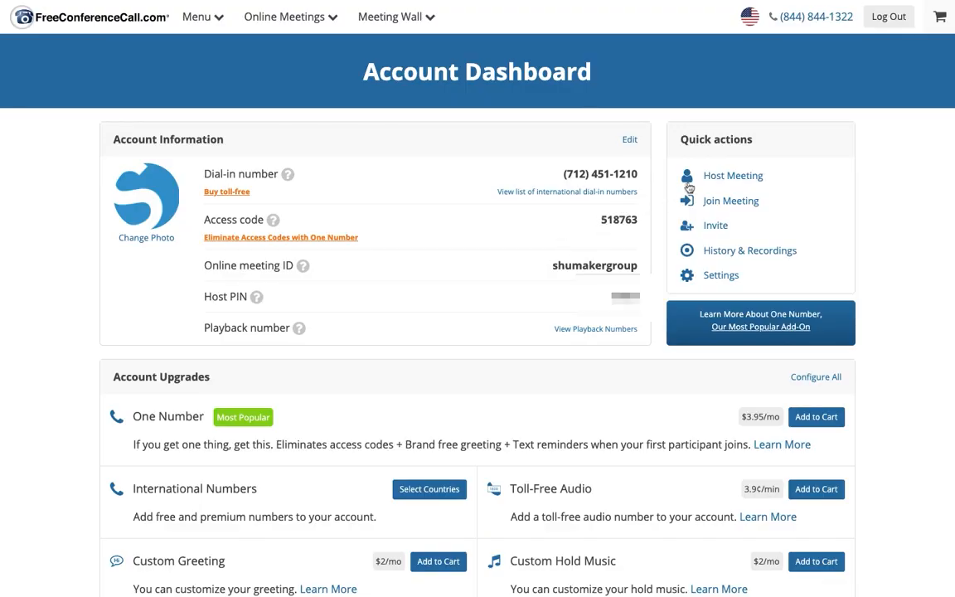
pyautogui.moveTo(733, 179)
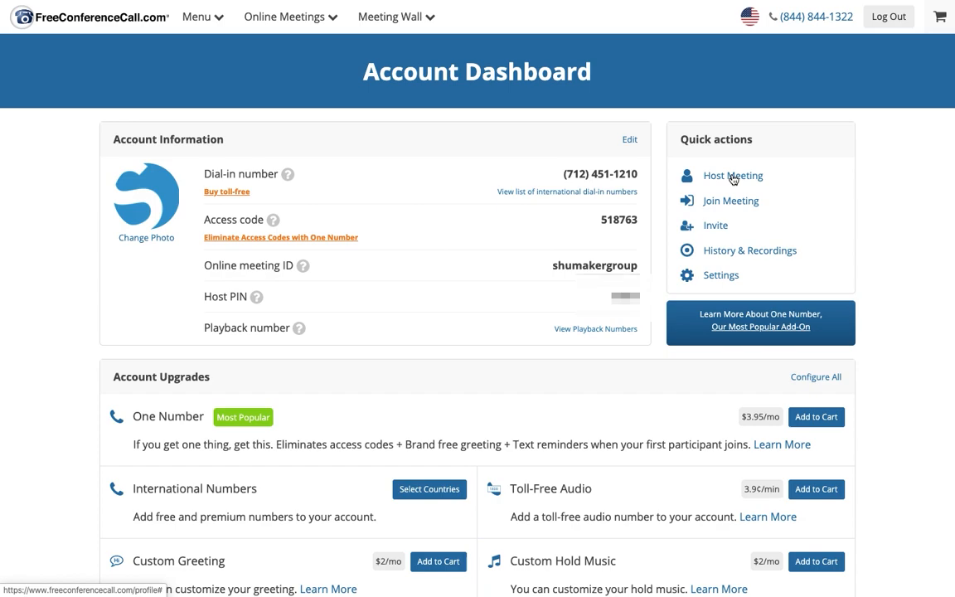
# - Choose Host Meeting under Quick actions on the Account Dashboard
pyautogui.click(734, 175)
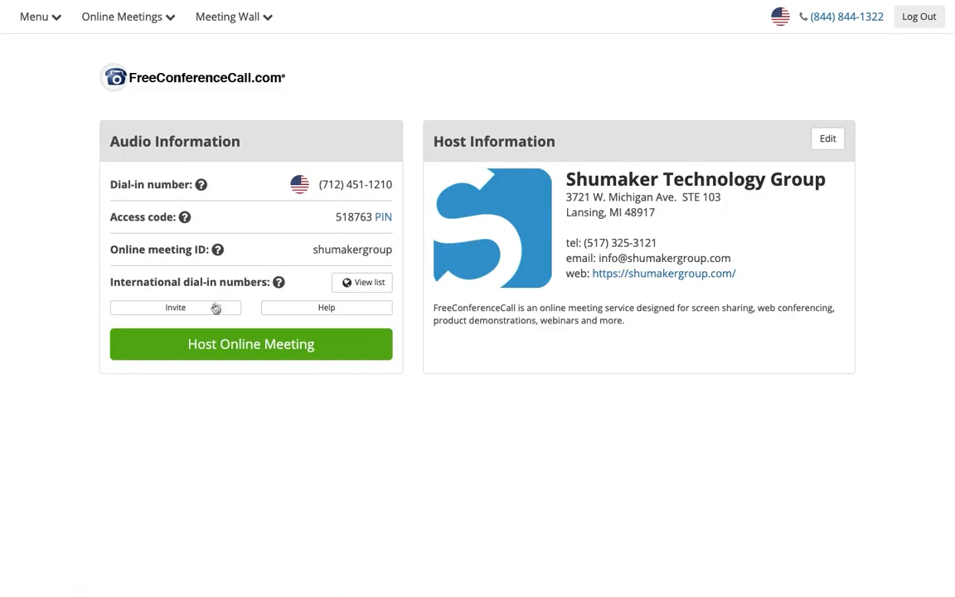
pyautogui.moveTo(176, 308)
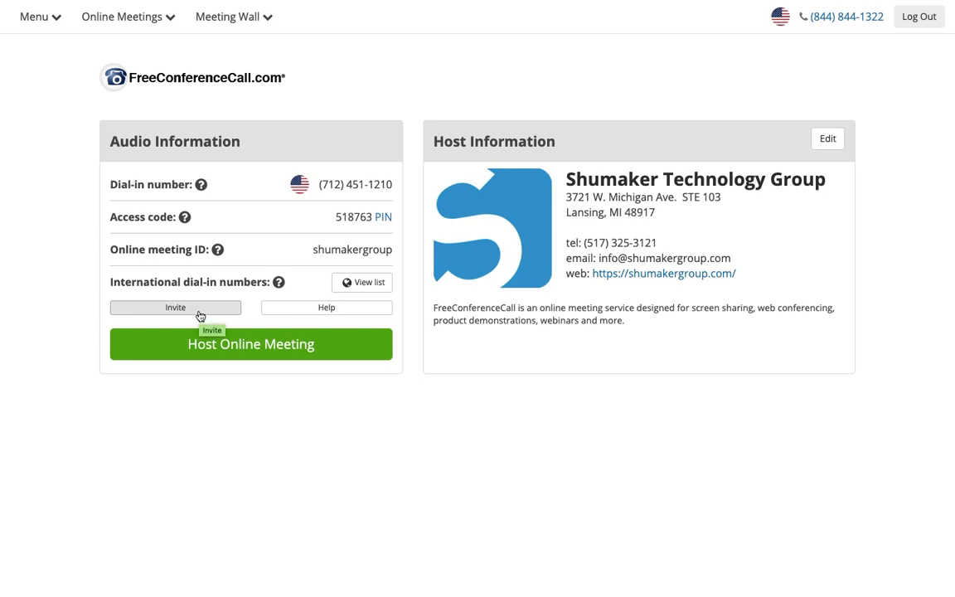
# - Open the Invite popup under Audio Information on the host page
pyautogui.click(175, 306)
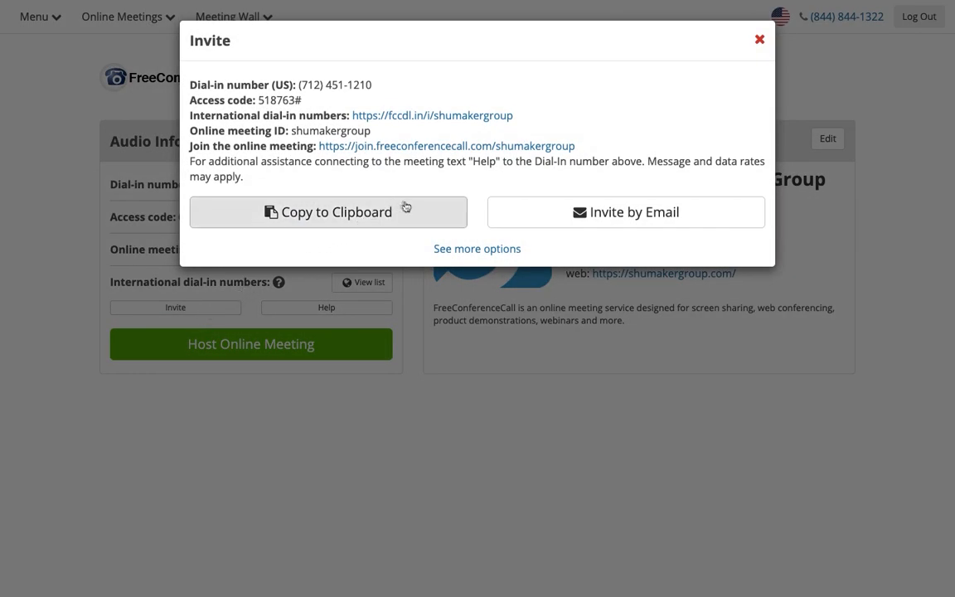
pyautogui.moveTo(533, 209)
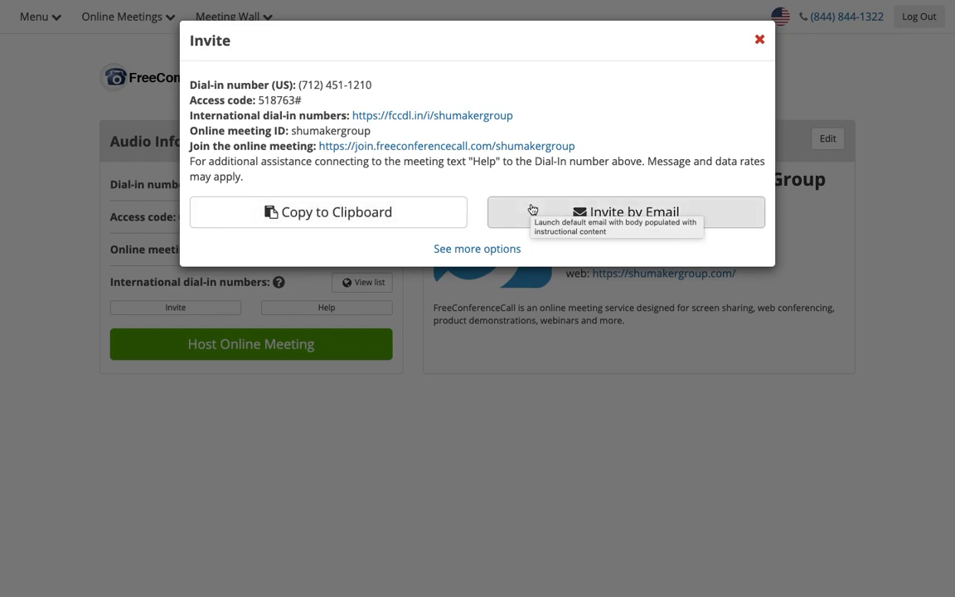
pyautogui.moveTo(736, 42)
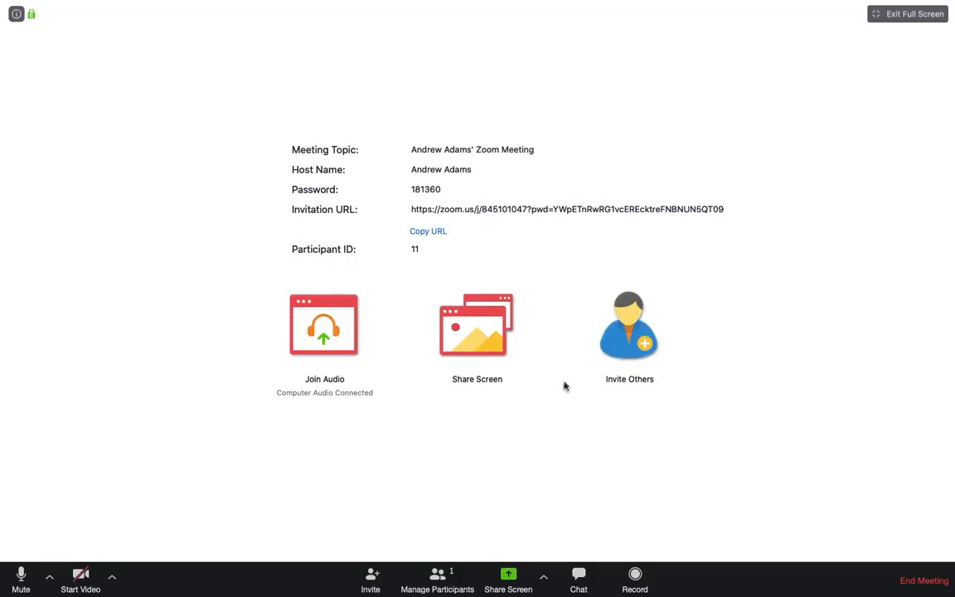
pyautogui.moveTo(610, 531)
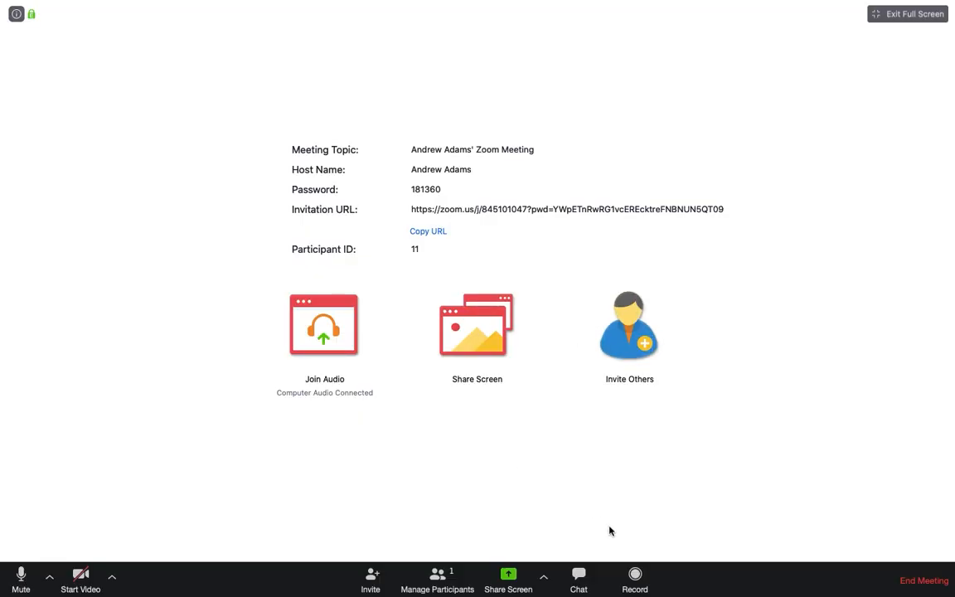
# - Record part of the Zoom meeting, then stop it from the Recording indicator
pyautogui.click(635, 577)
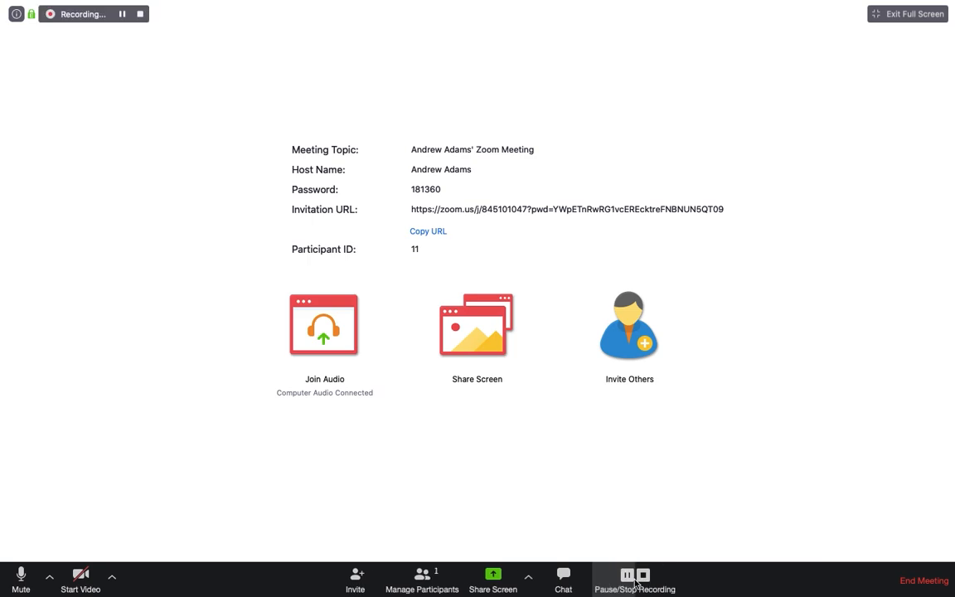
pyautogui.moveTo(669, 467)
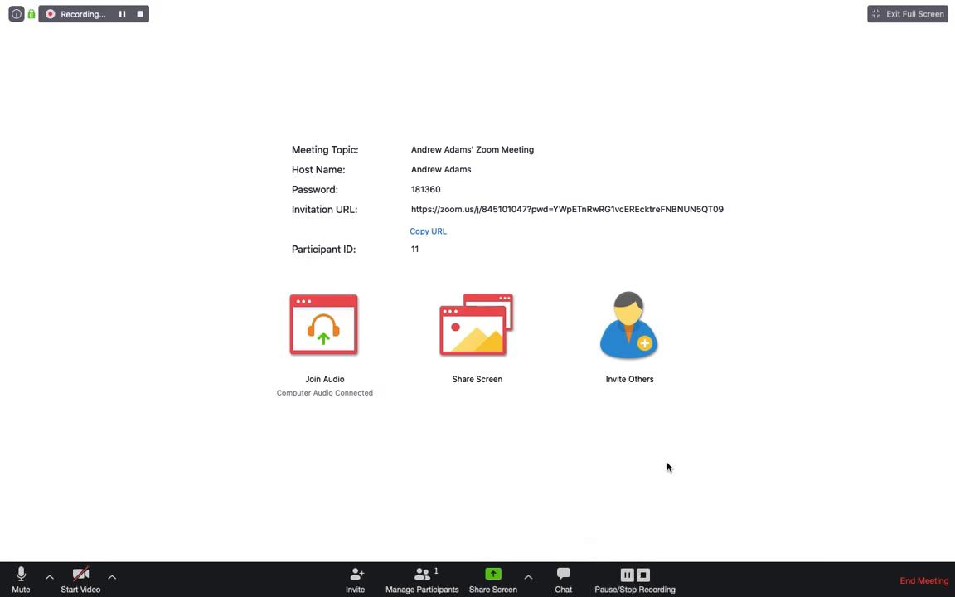
pyautogui.moveTo(164, 110)
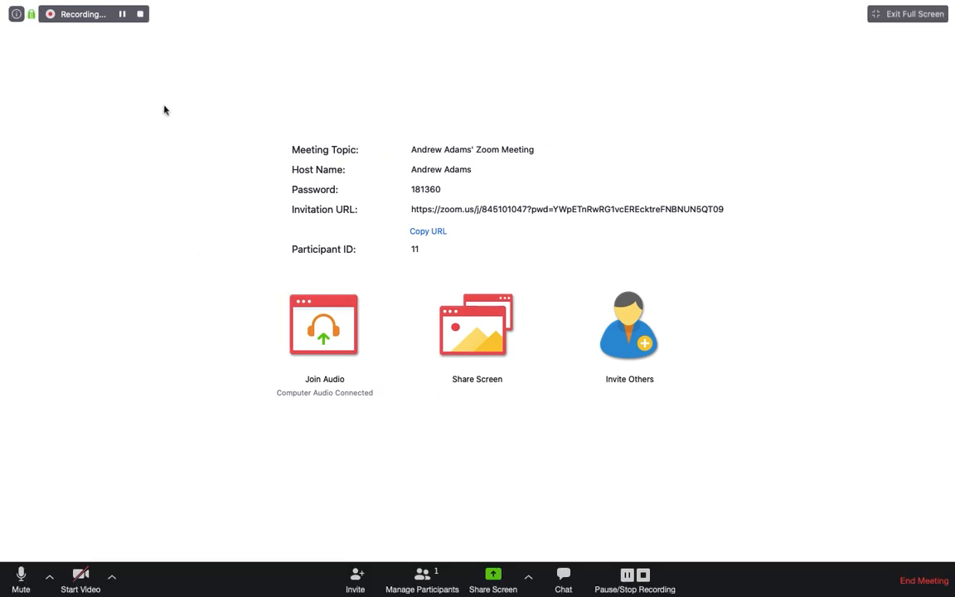
pyautogui.click(140, 13)
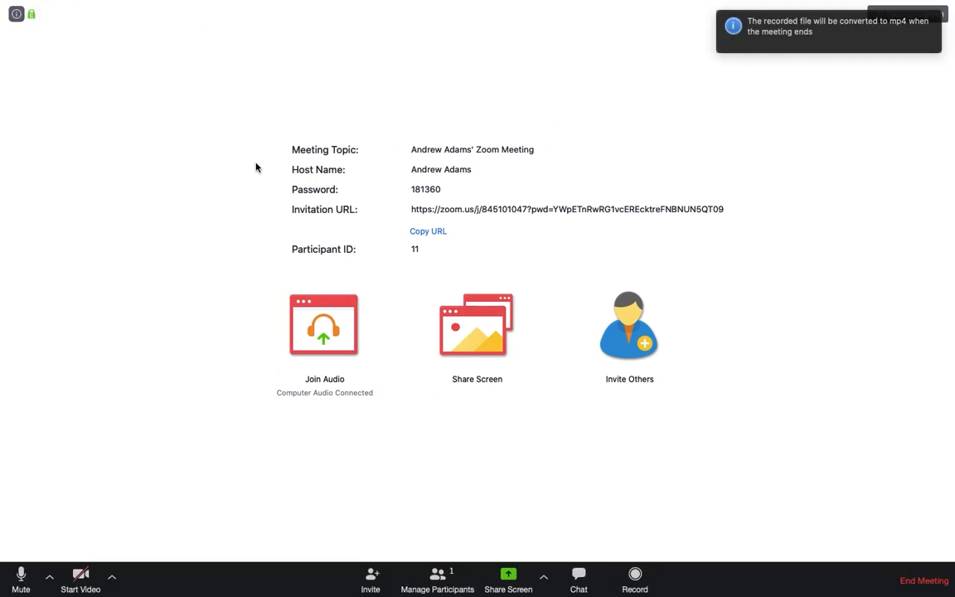
pyautogui.moveTo(356, 331)
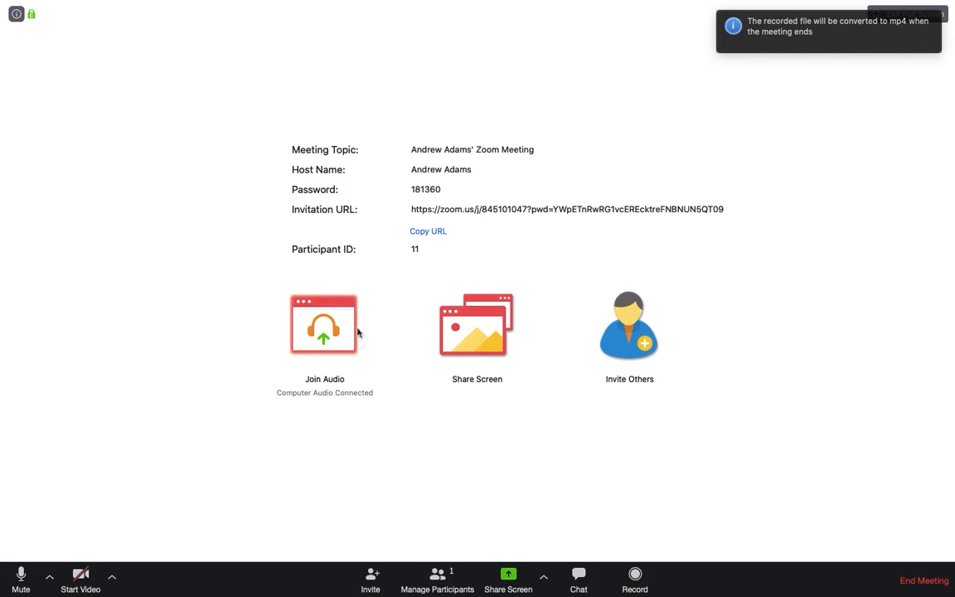
# - End the recorded Zoom meeting for all participants
pyautogui.click(923, 580)
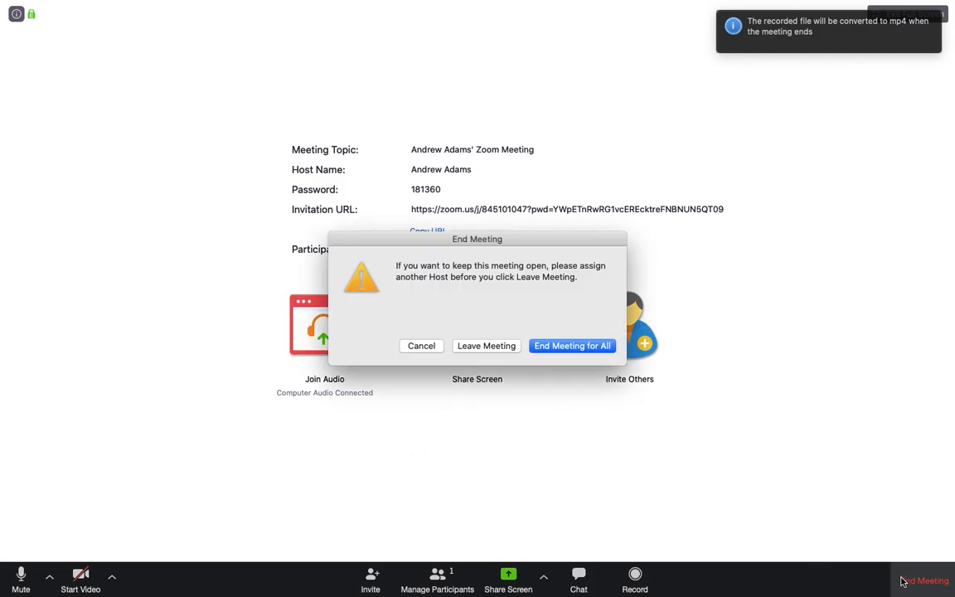
pyautogui.click(571, 345)
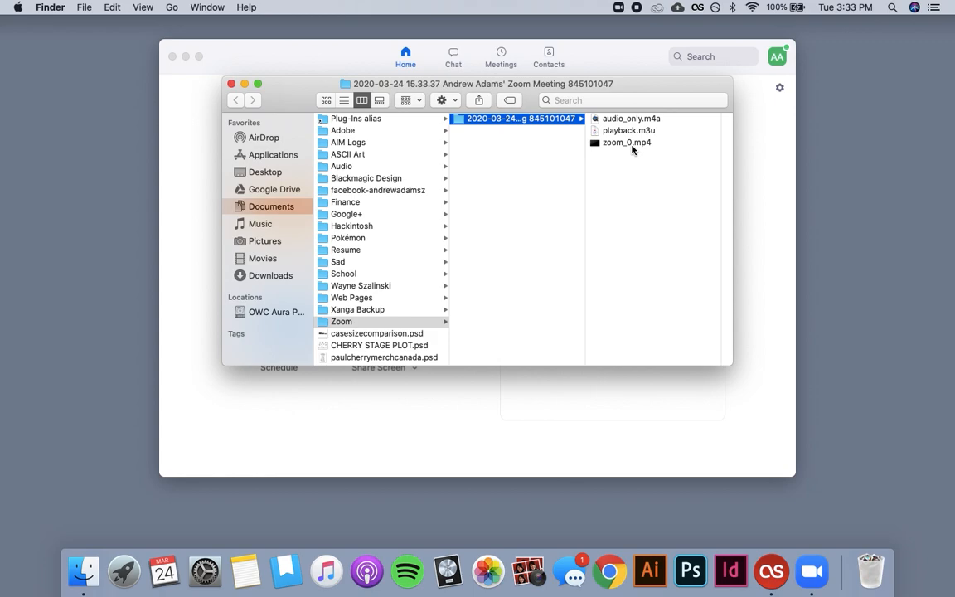
pyautogui.moveTo(622, 134)
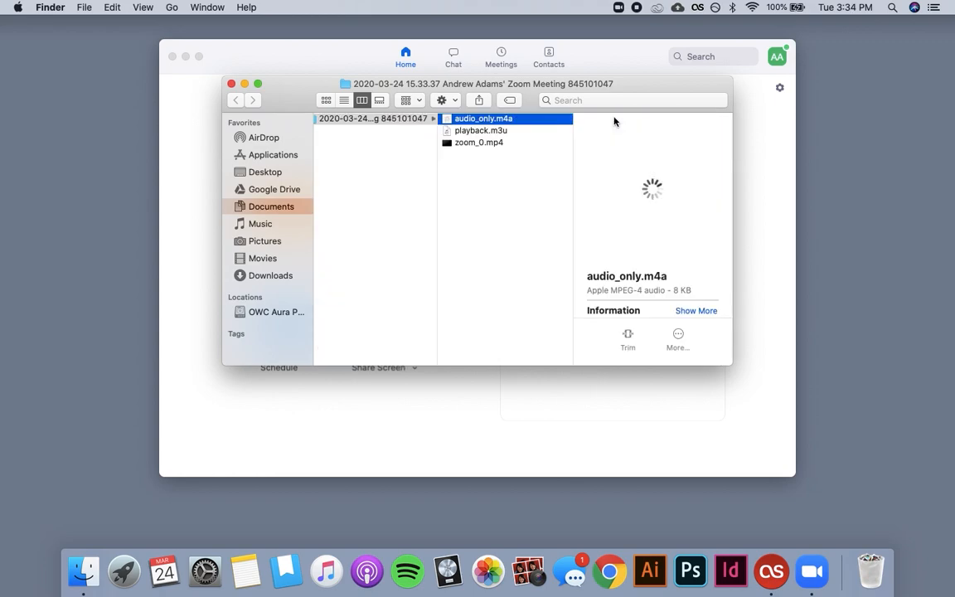
# - Preview zoom_0.mp4 in the Zoom recording folder in Finder
pyautogui.click(478, 142)
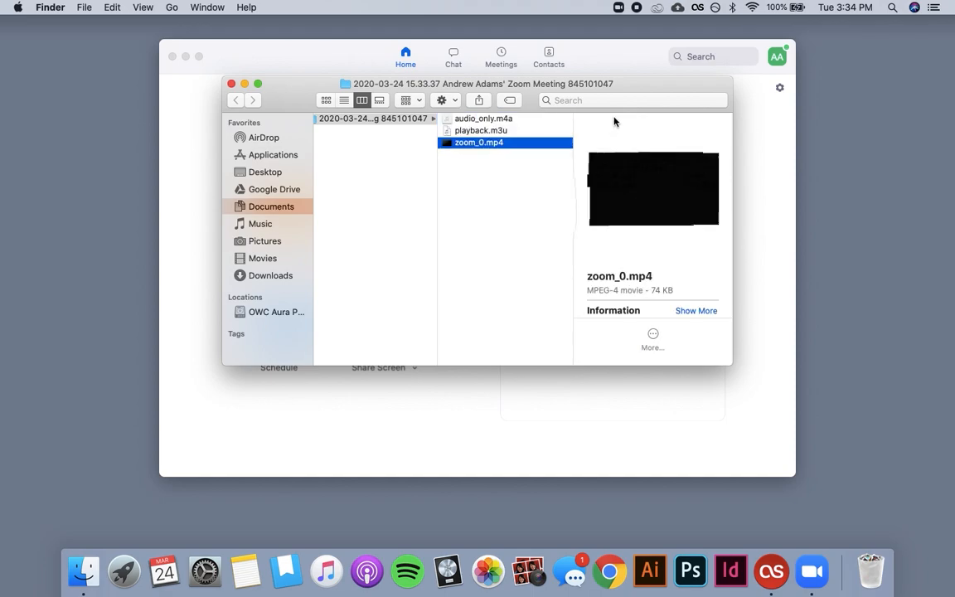
pyautogui.click(609, 572)
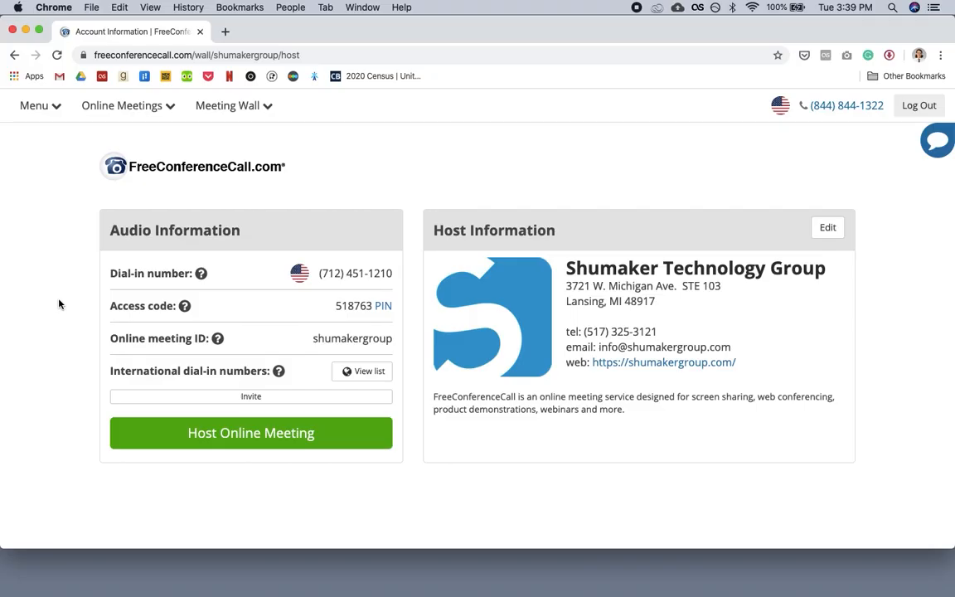
pyautogui.moveTo(219, 378)
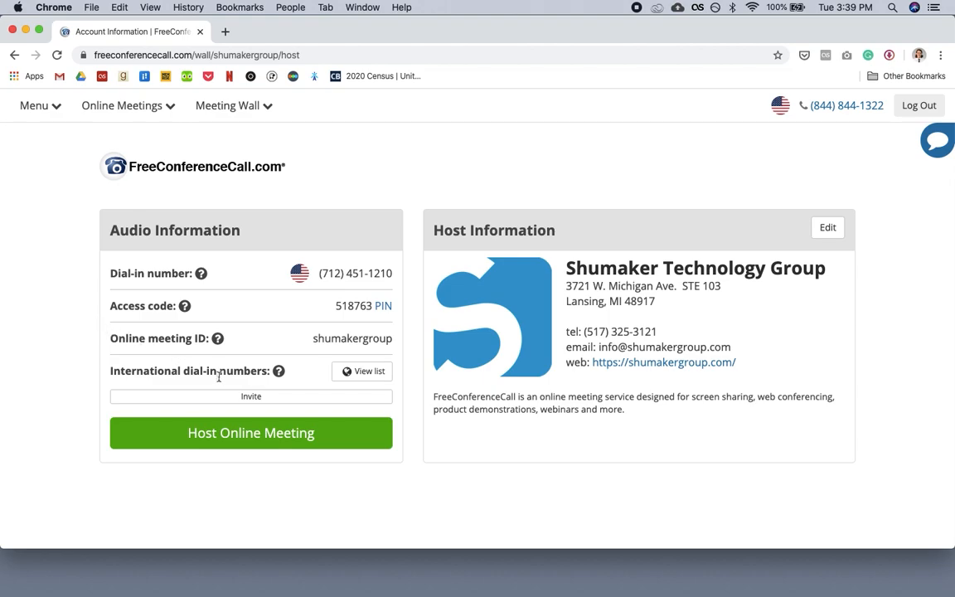
# - Choose Host Online Meeting and allow the browser to open the FreeConferenceCall app
pyautogui.click(250, 432)
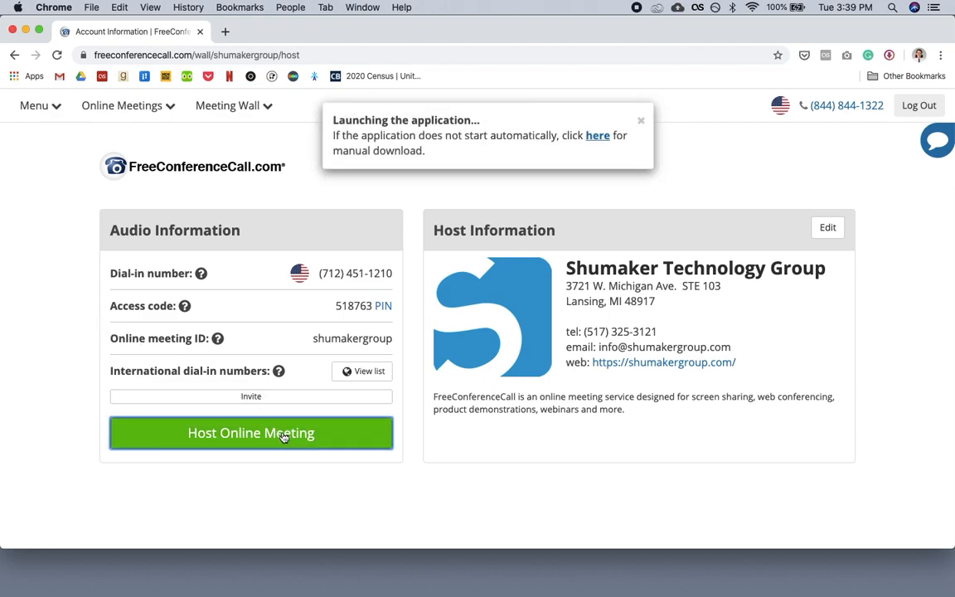
pyautogui.click(250, 433)
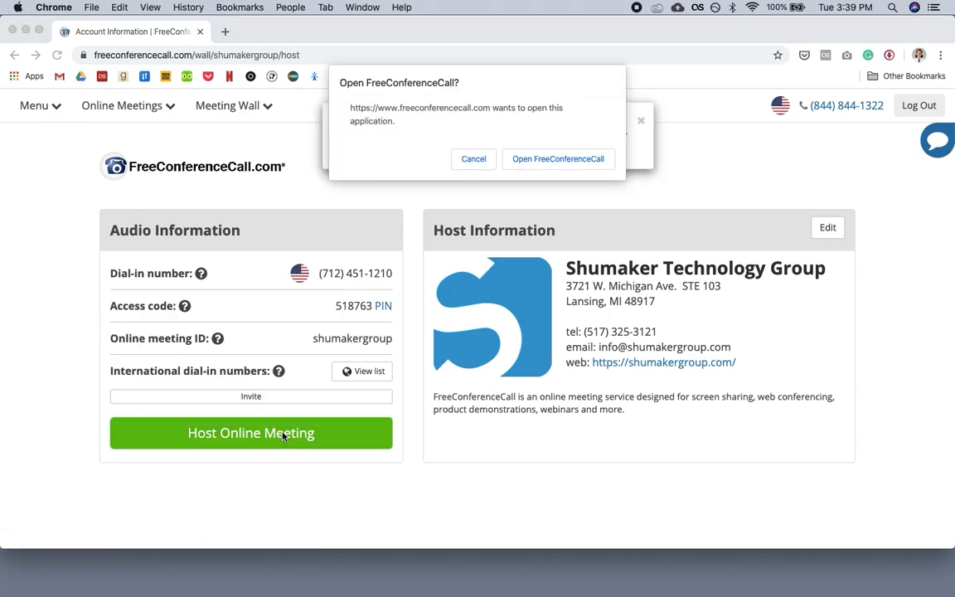
pyautogui.click(557, 159)
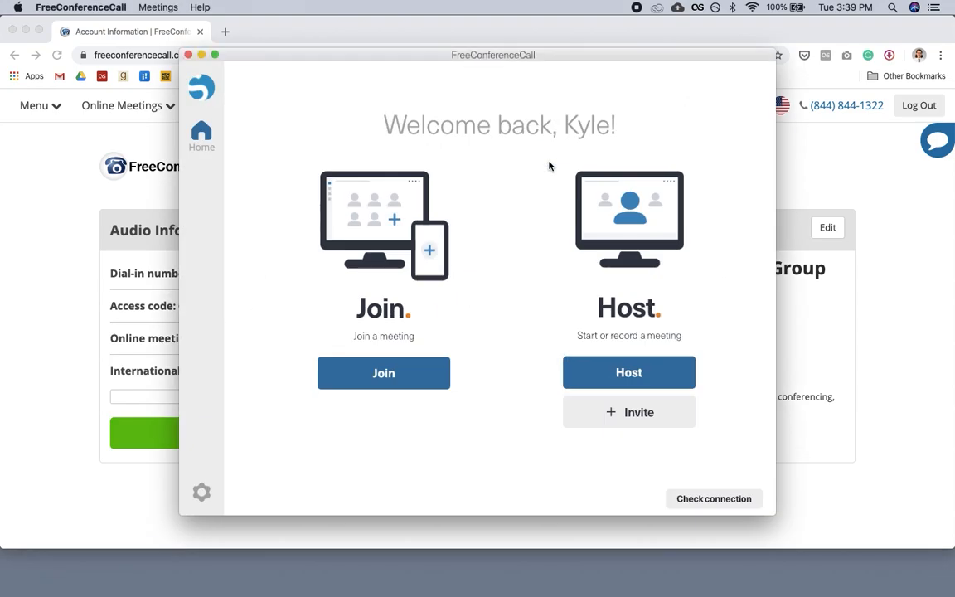
# - Host a FreeConferenceCall meeting and join the lobby with computer audio
pyautogui.click(629, 372)
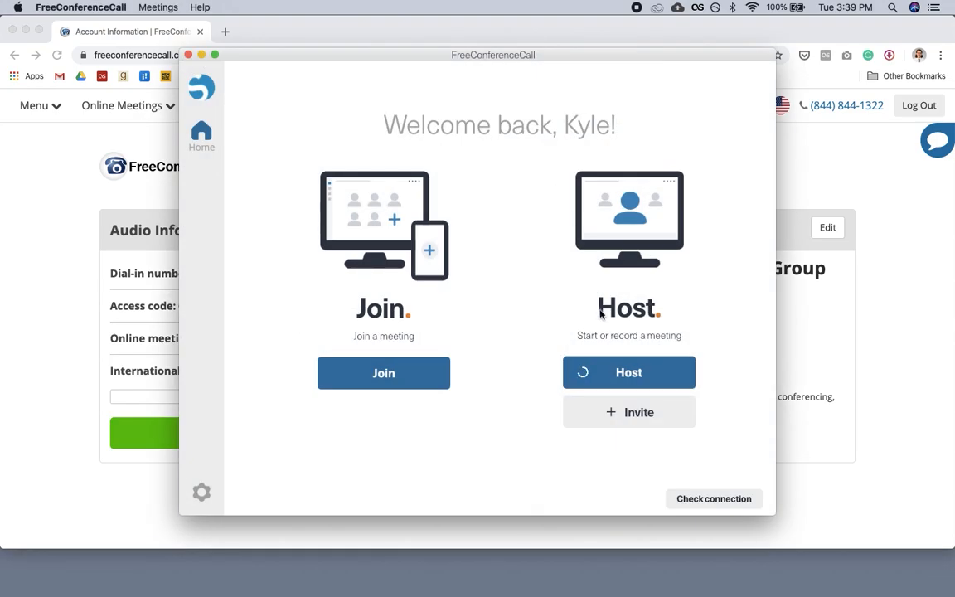
pyautogui.click(629, 372)
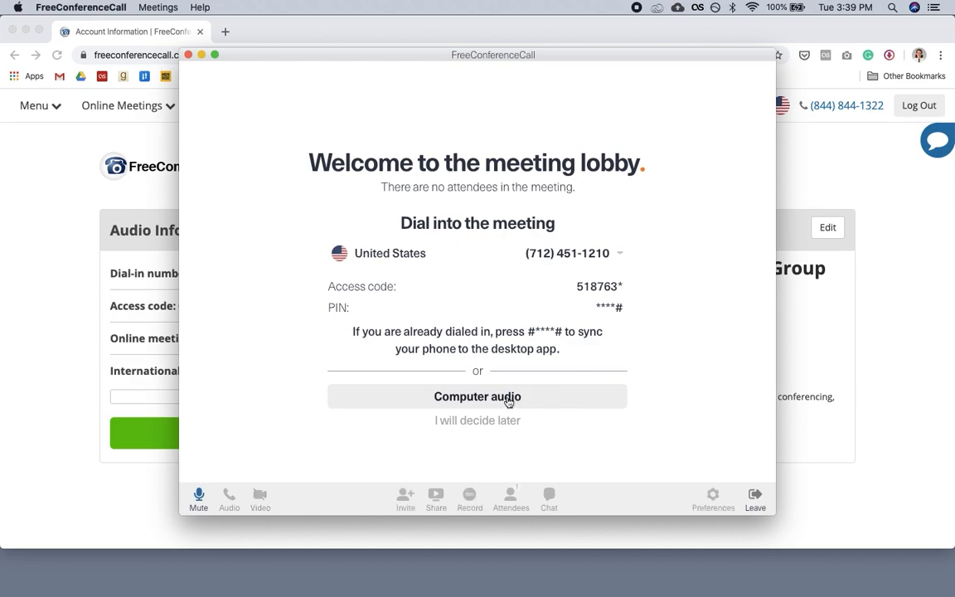
pyautogui.click(478, 396)
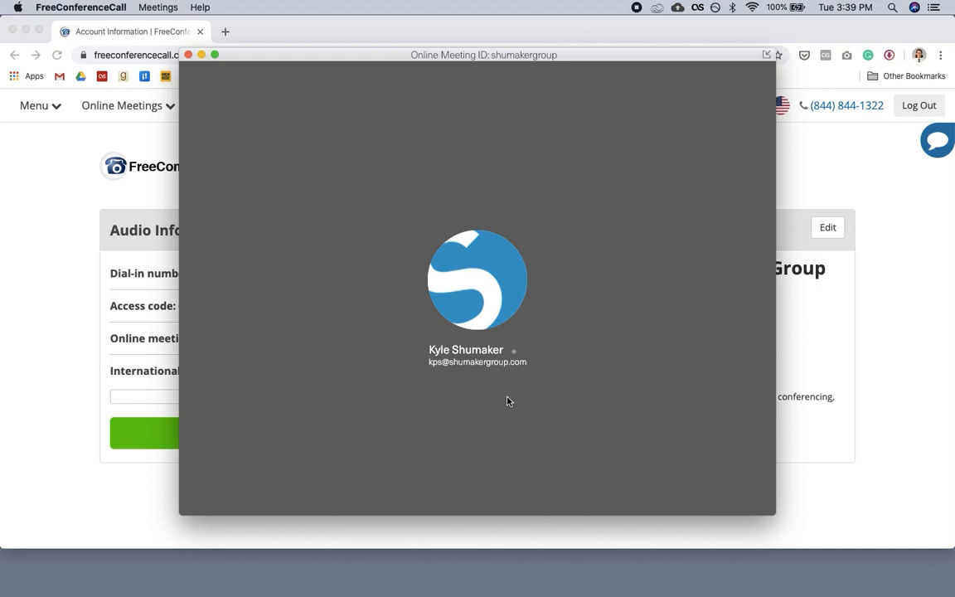
pyautogui.moveTo(469, 414)
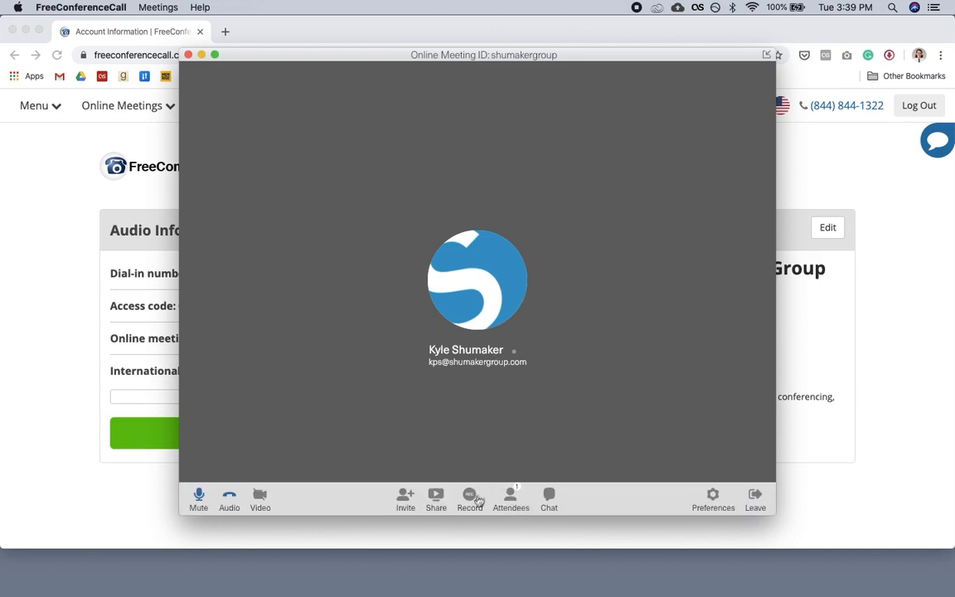
pyautogui.moveTo(471, 498)
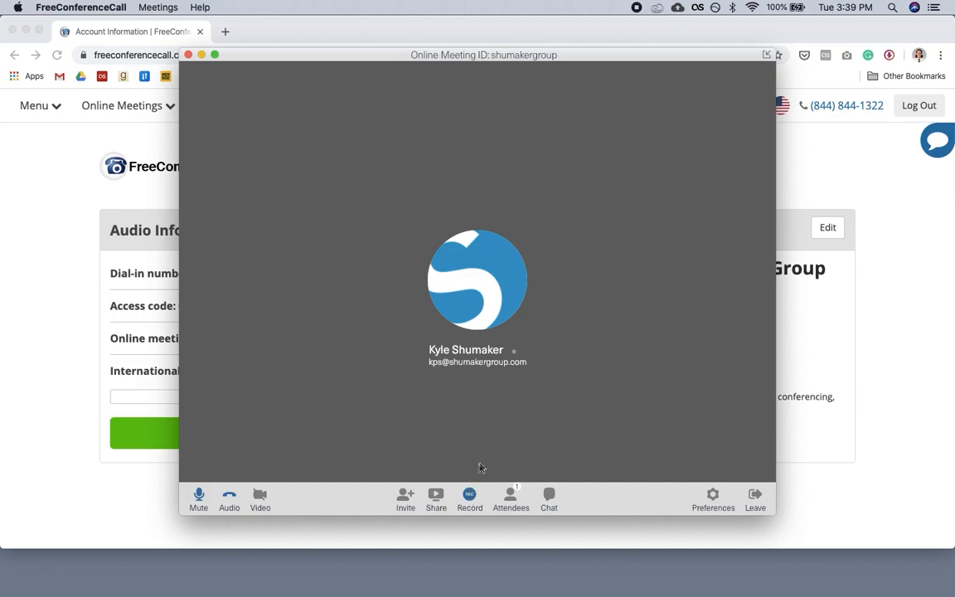
pyautogui.moveTo(465, 508)
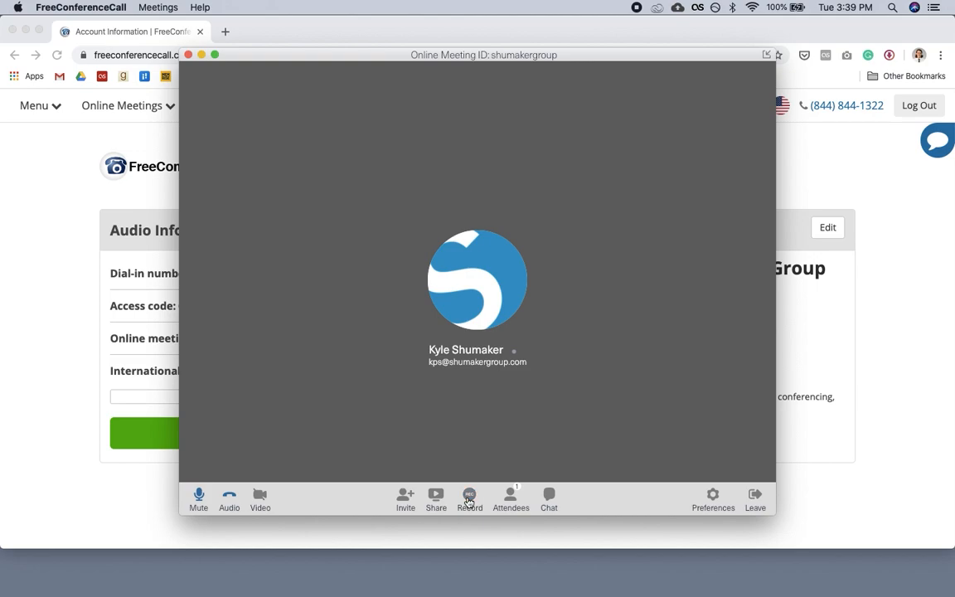
pyautogui.moveTo(756, 498)
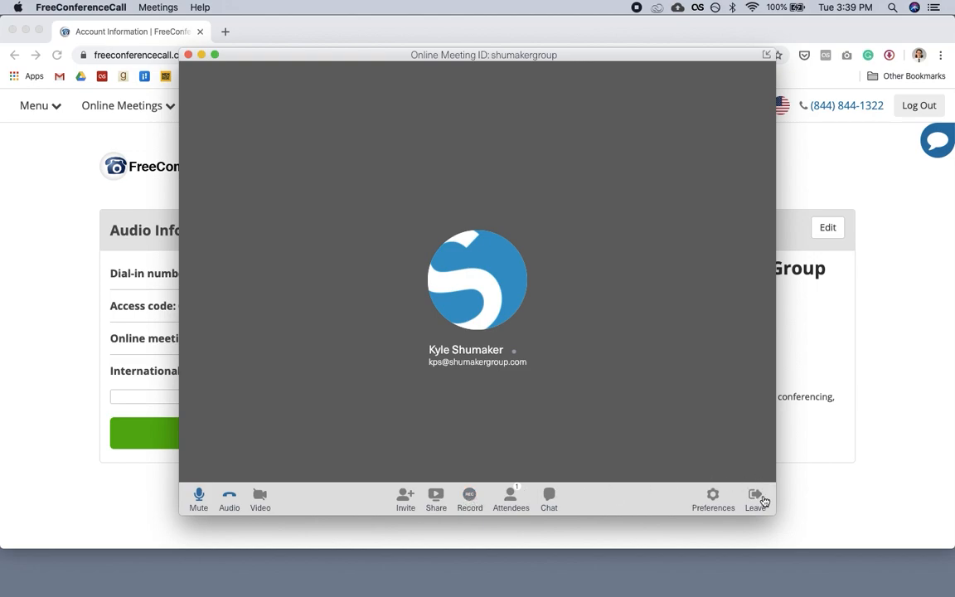
# - Leave the recorded meeting and open the link in the Recording is Ready dialog
pyautogui.click(755, 495)
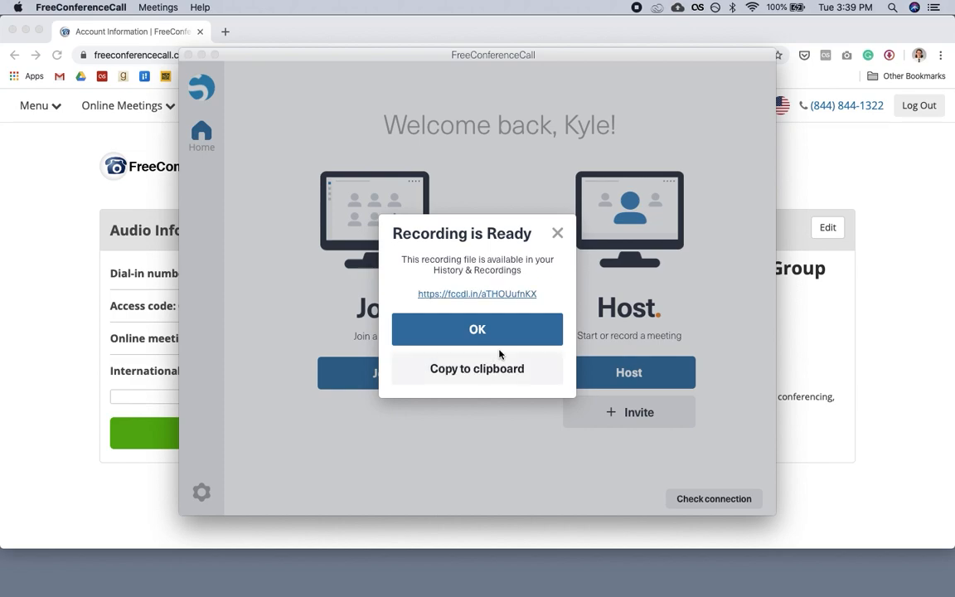
pyautogui.click(477, 293)
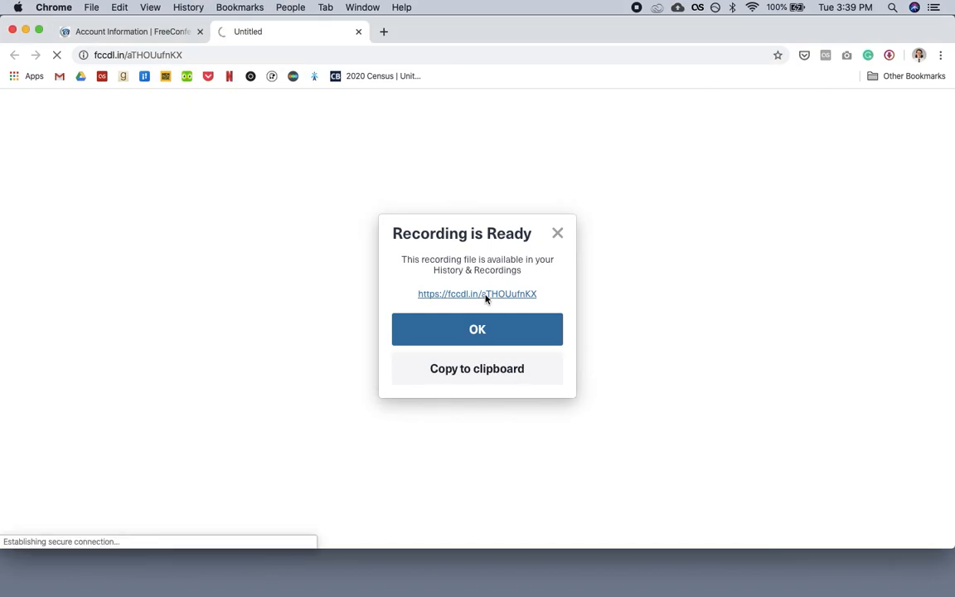
pyautogui.click(477, 330)
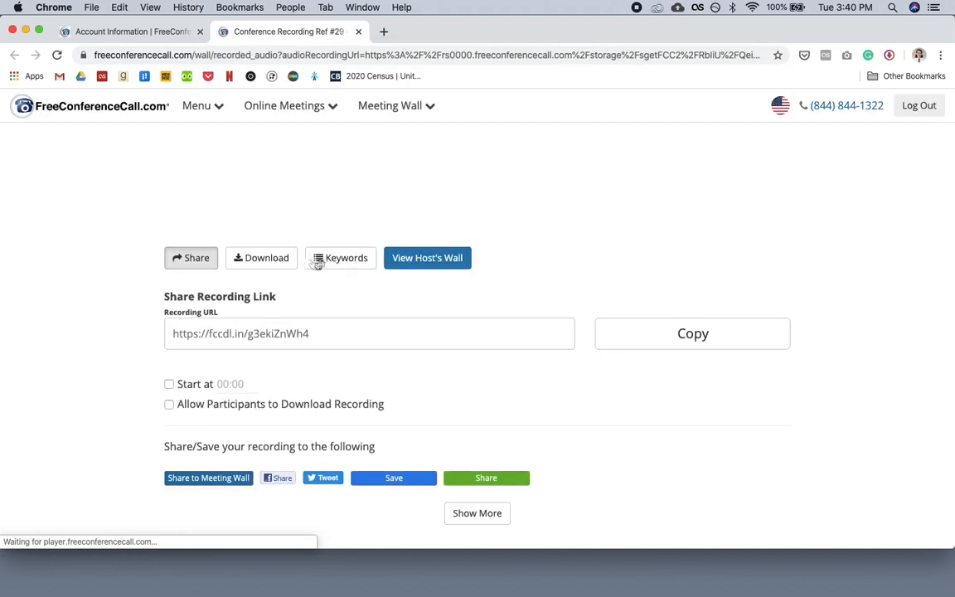
# - Open the recording's download options and choose the audio-only (MP3) version
pyautogui.click(261, 258)
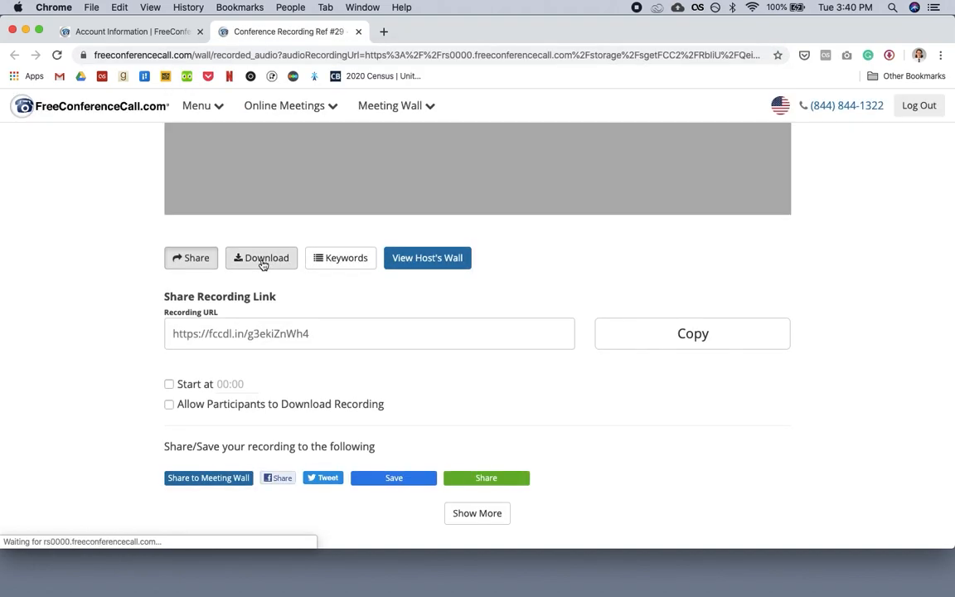
pyautogui.click(261, 258)
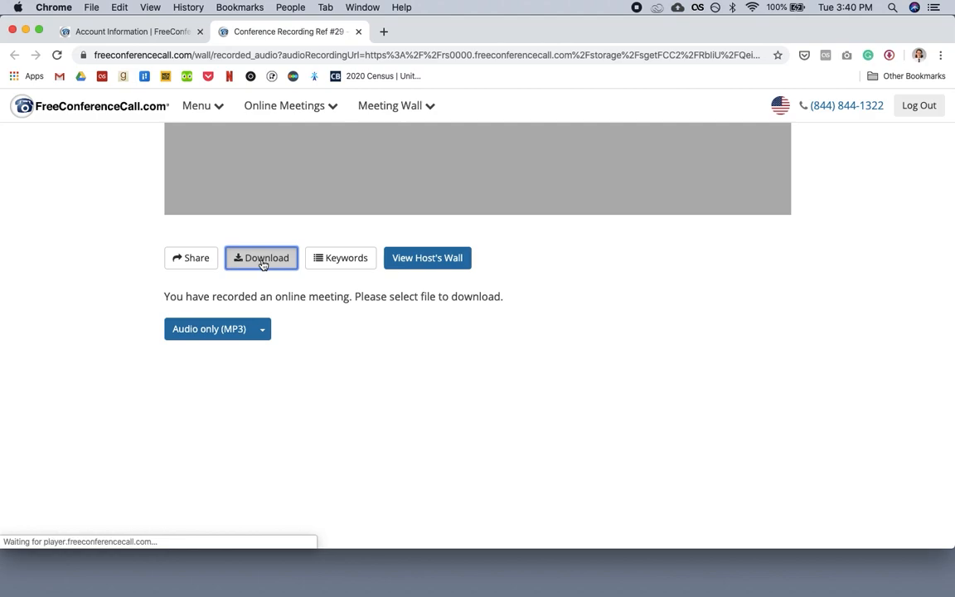
pyautogui.moveTo(273, 307)
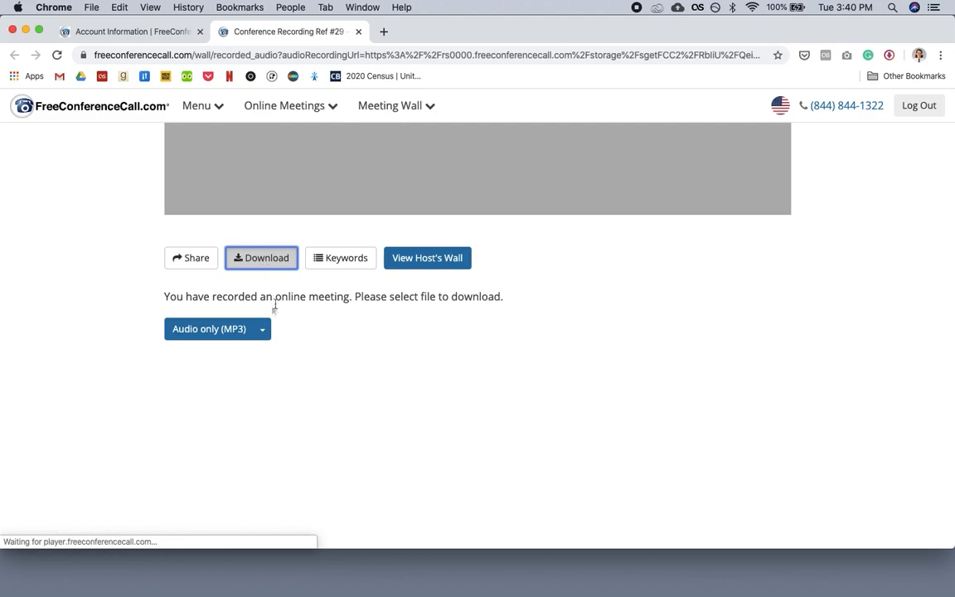
pyautogui.click(209, 328)
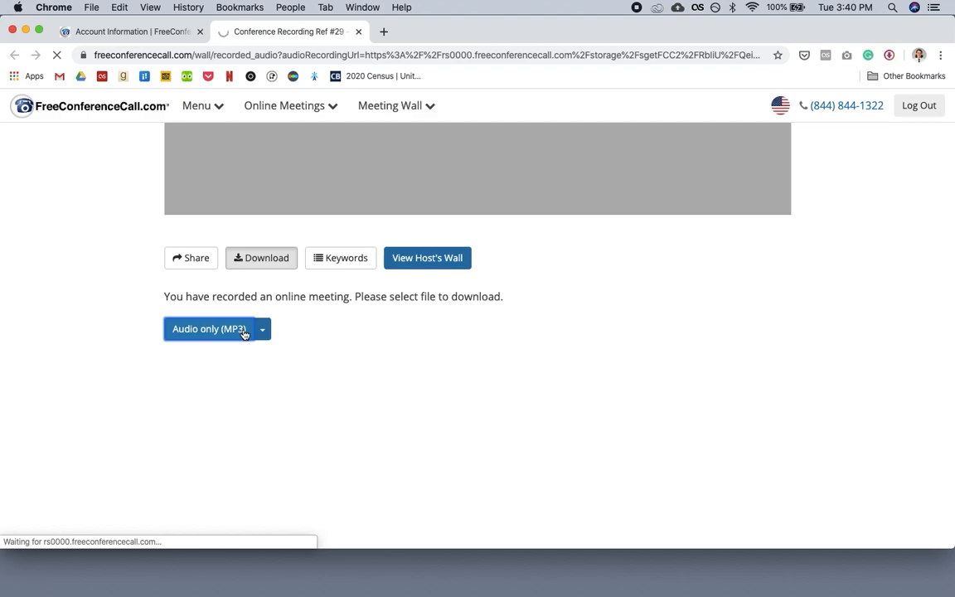
pyautogui.moveTo(340, 360)
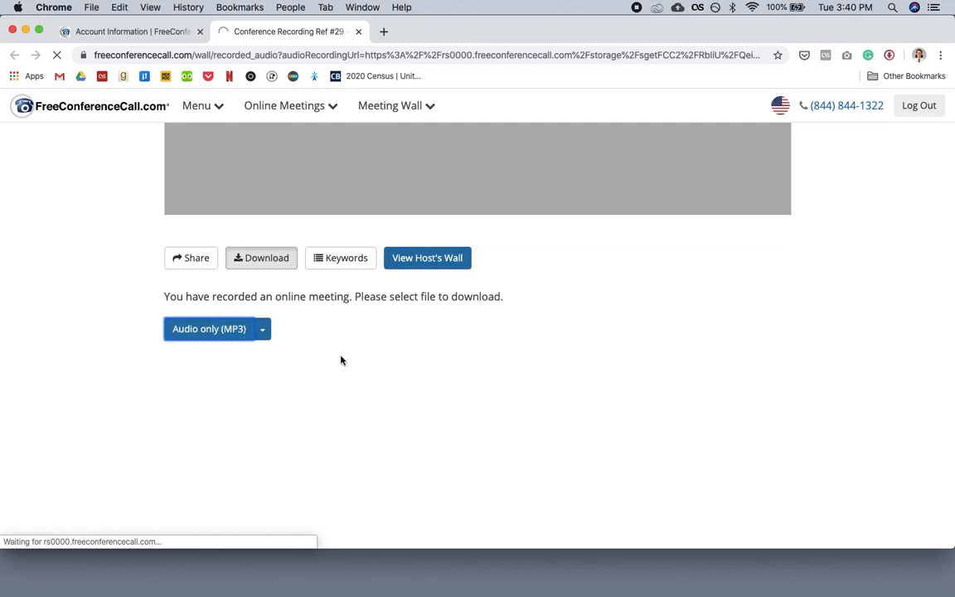